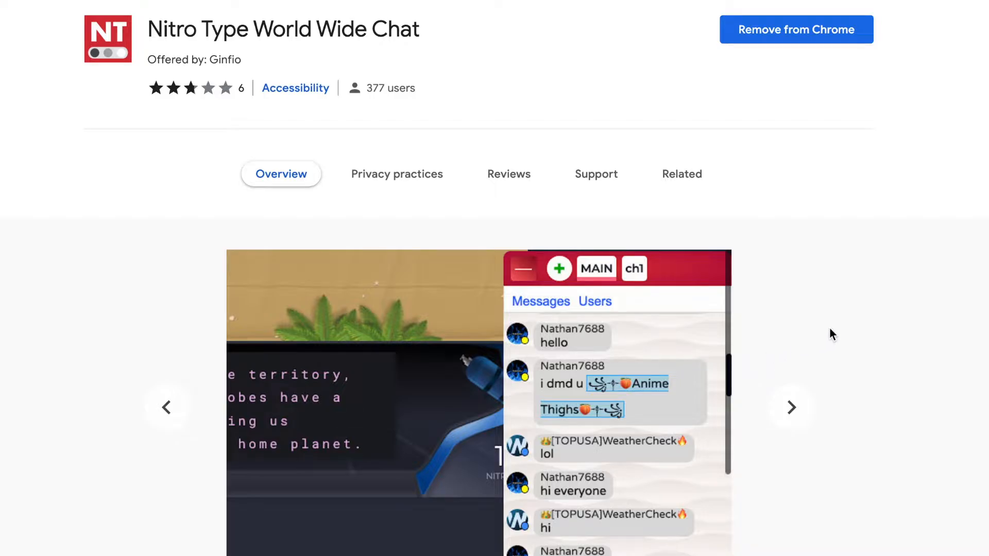
pyautogui.moveTo(592, 351)
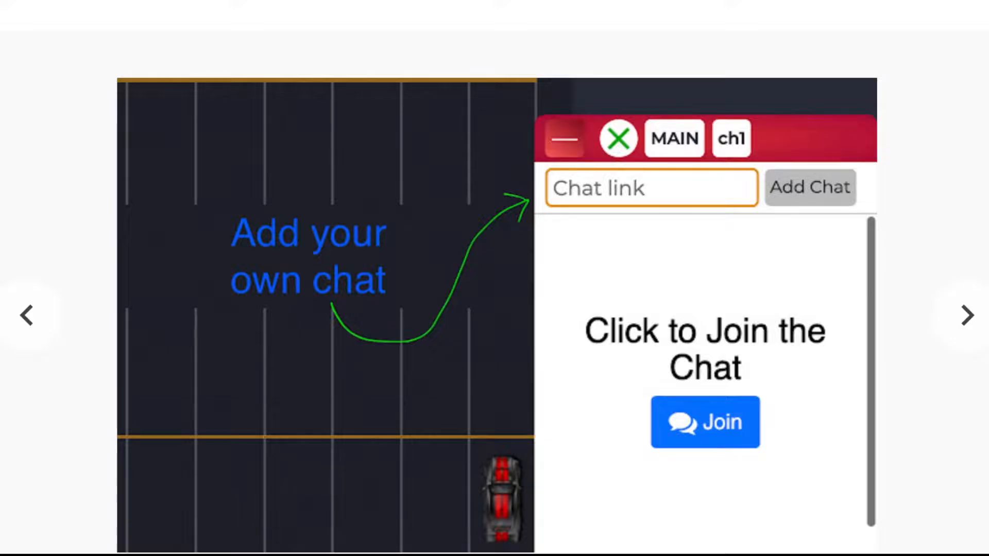
# Step: Browse the extension screenshots, then open, collapse and reopen the Achievements page chat panel
pyautogui.click(705, 423)
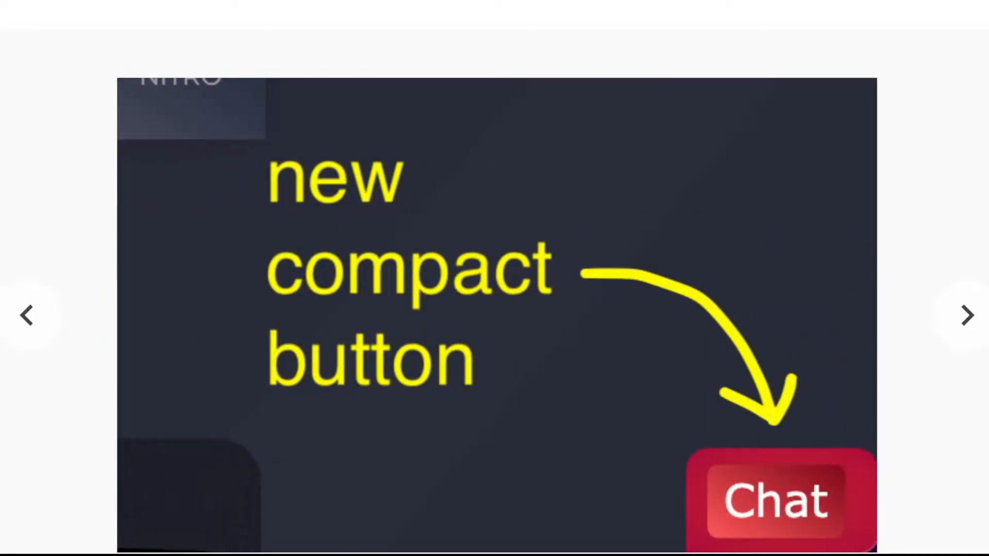
pyautogui.click(966, 315)
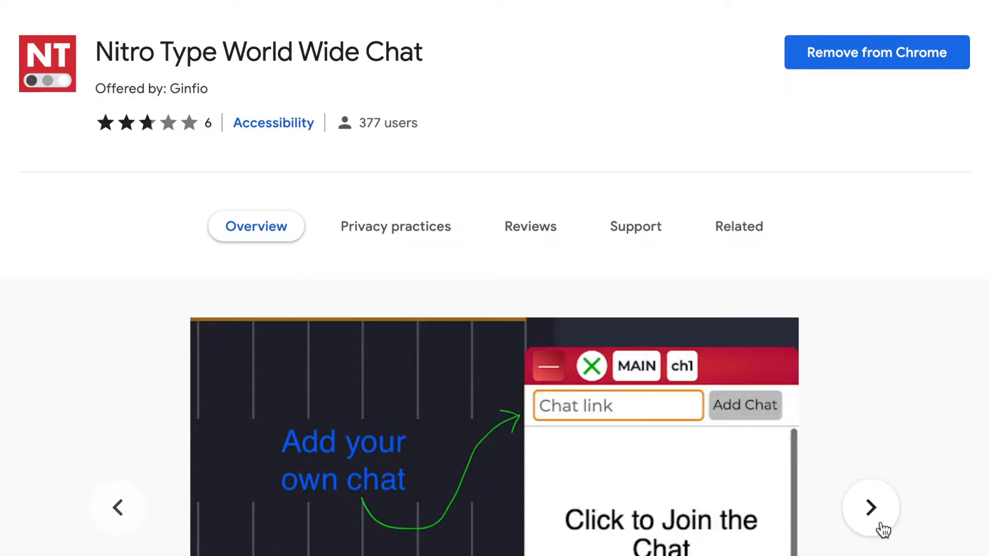
pyautogui.moveTo(490, 51)
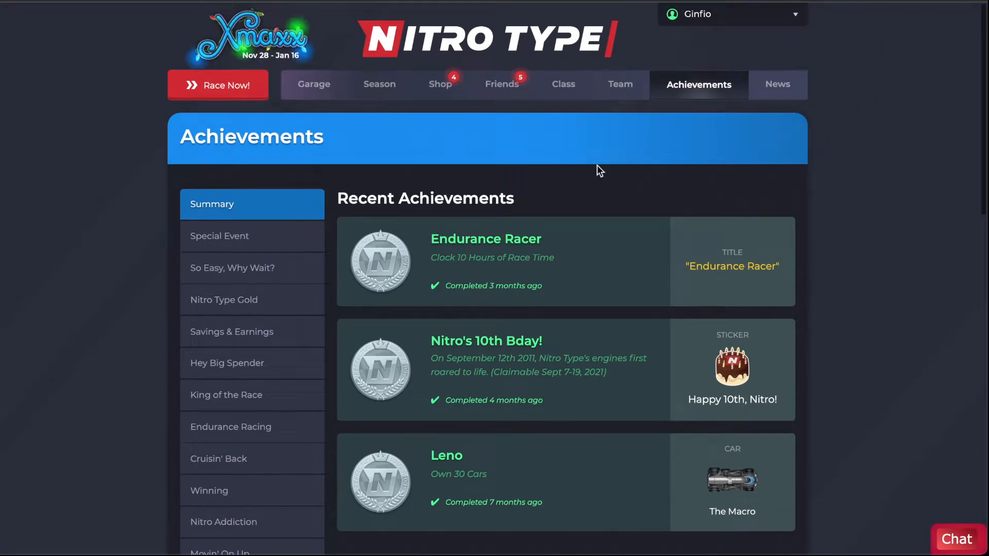
pyautogui.moveTo(53, 5)
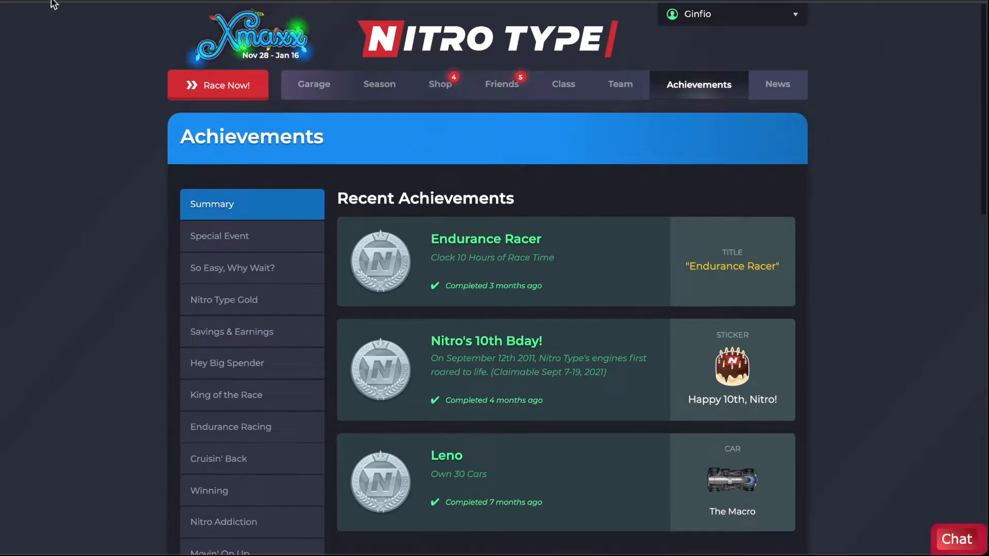
pyautogui.scroll(-3)
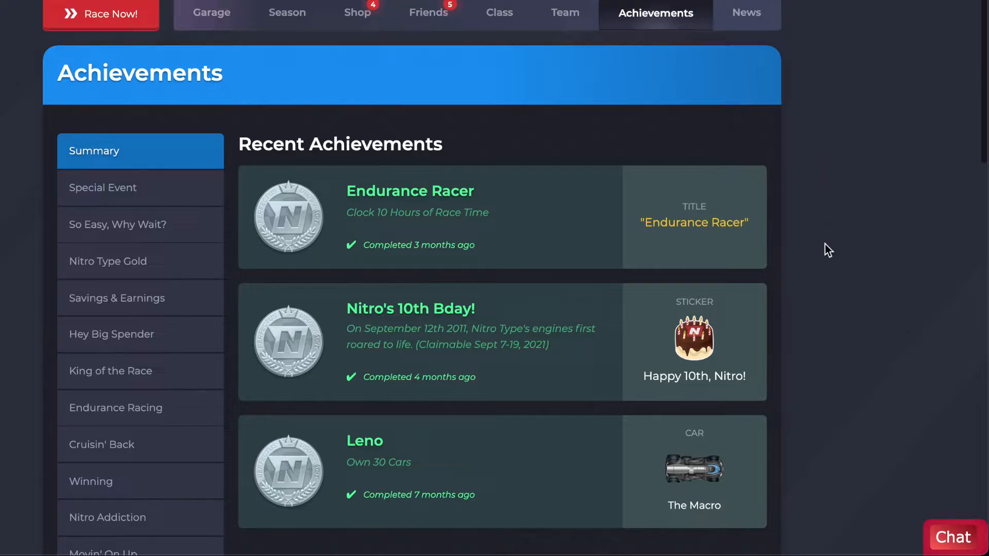
pyautogui.click(953, 537)
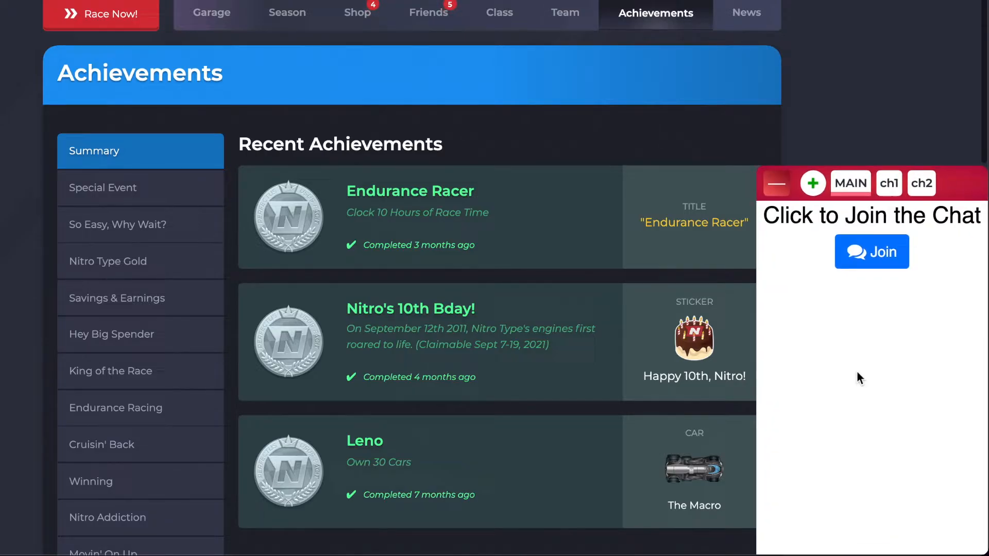
pyautogui.moveTo(781, 244)
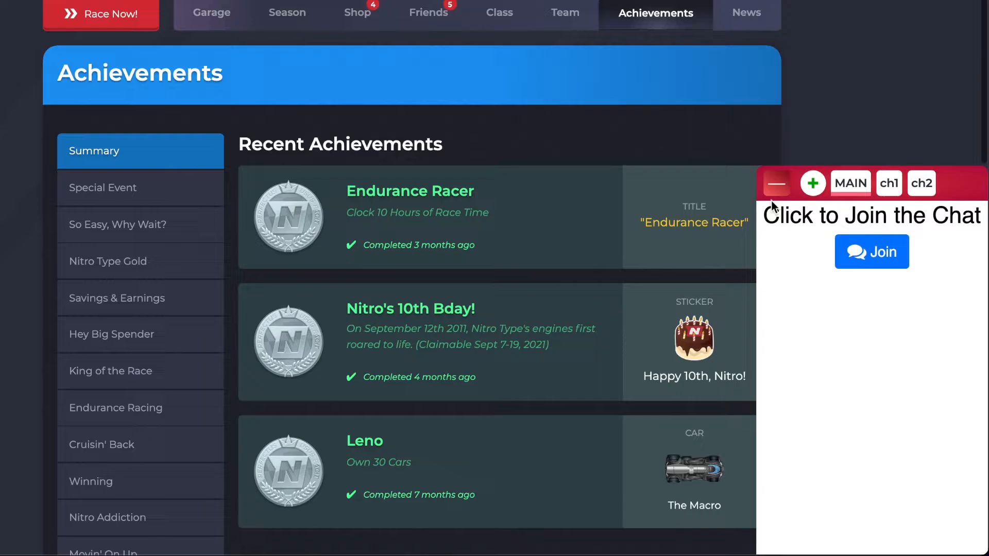
pyautogui.click(776, 184)
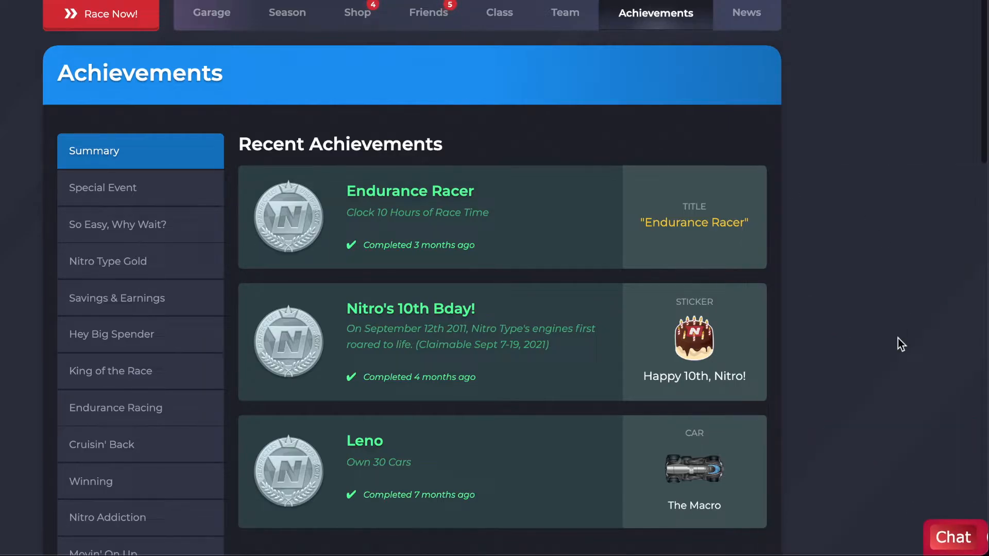
pyautogui.click(953, 537)
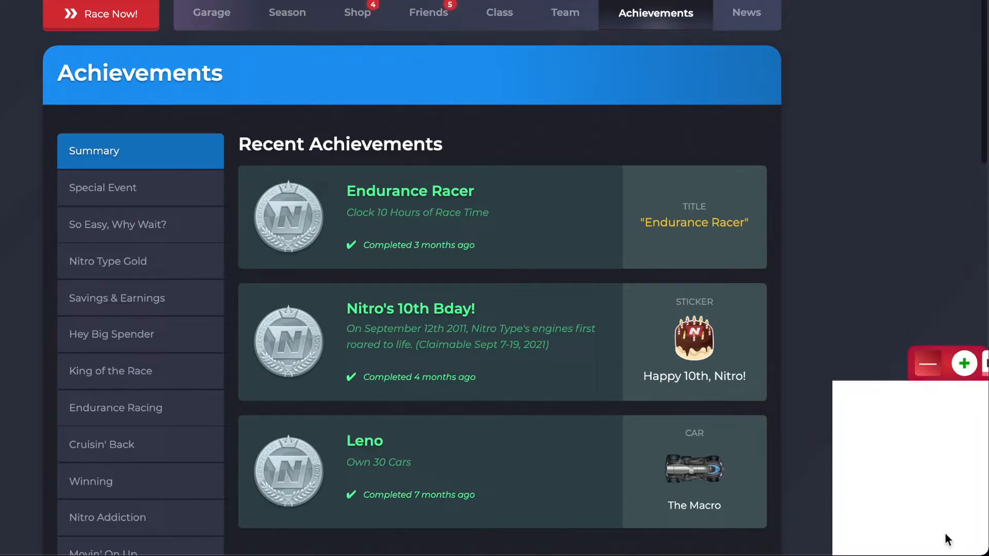
pyautogui.click(964, 364)
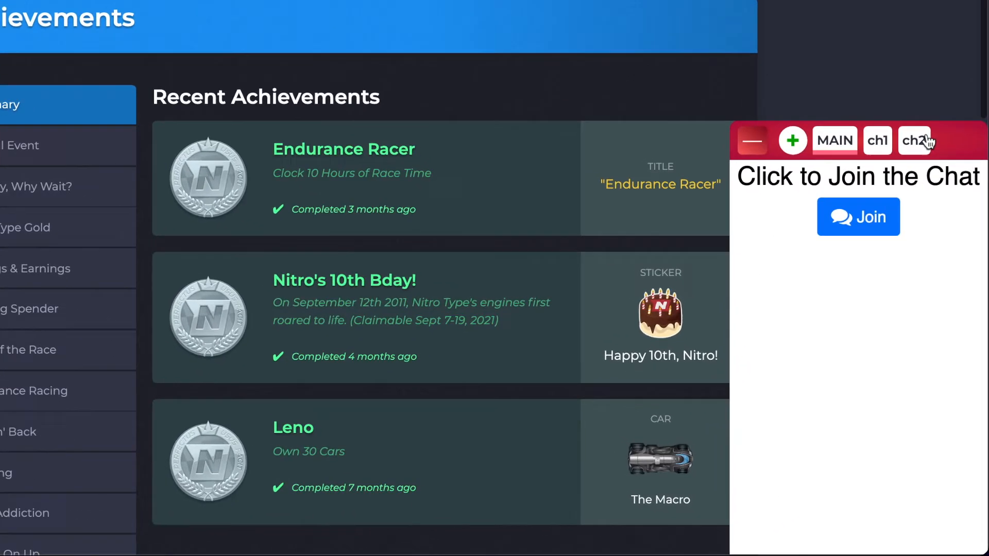
# Step: Delete the ch2 channel and join the MAIN chat after reading its rules
pyautogui.click(858, 216)
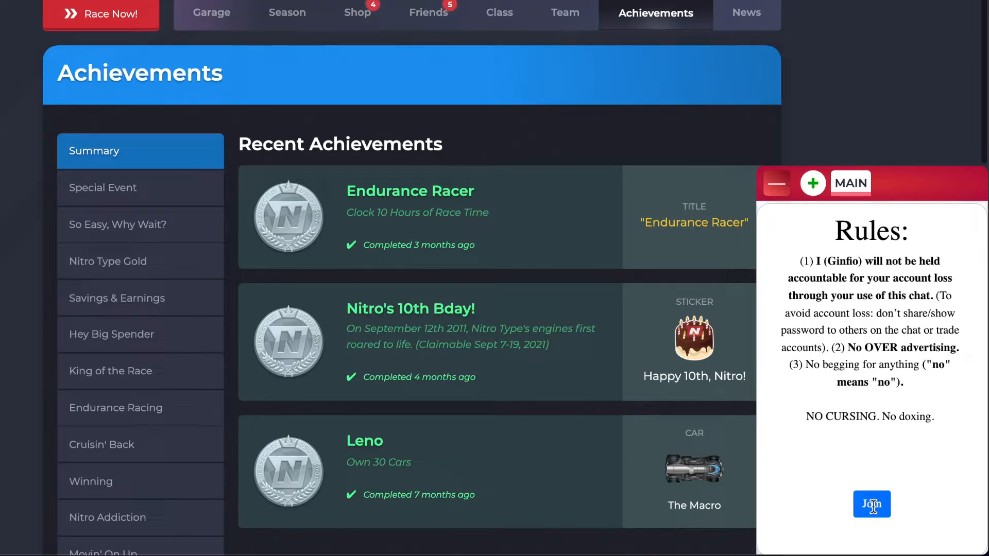
pyautogui.click(872, 505)
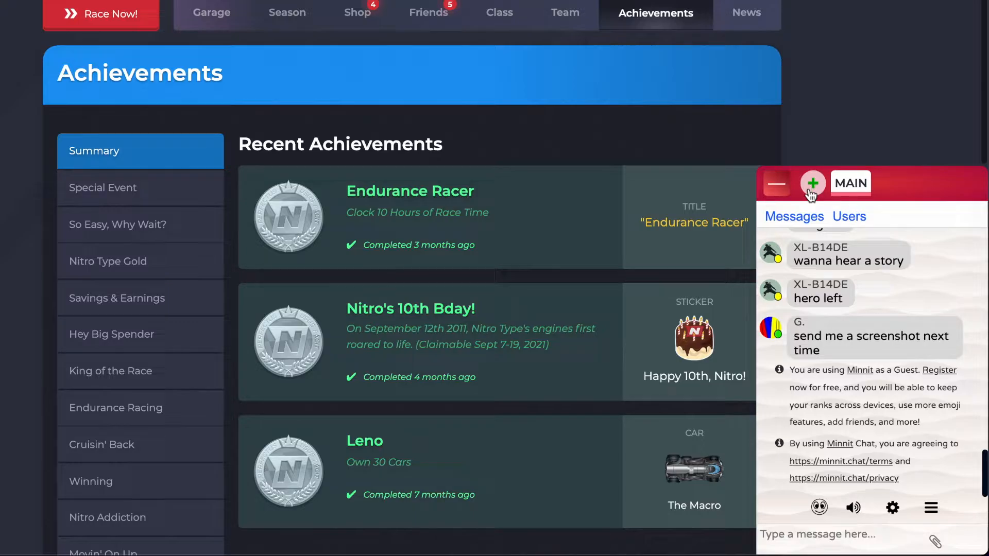
# Step: Open the add-chat form, go to the ChatwithPeople2 Minnit page, and select its URL
pyautogui.click(813, 183)
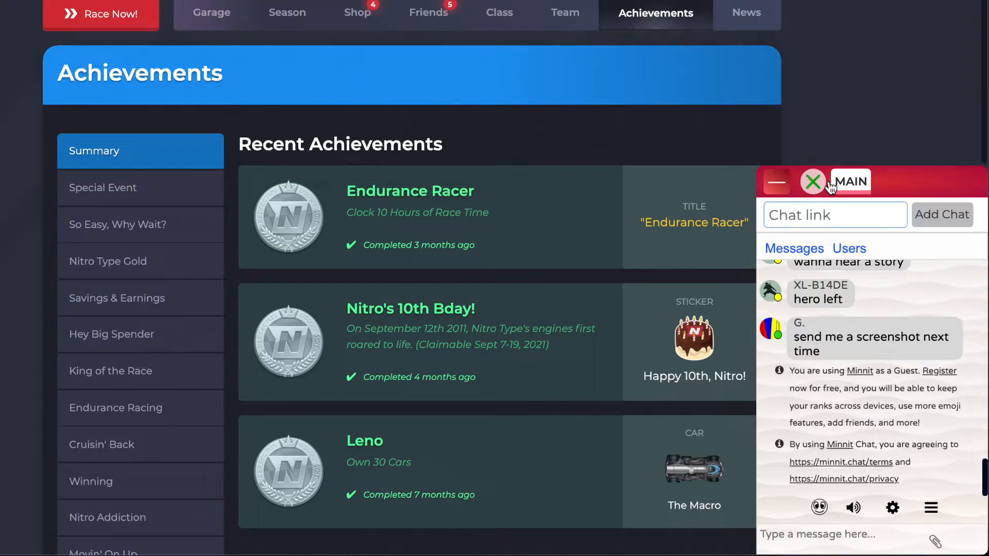
pyautogui.click(835, 215)
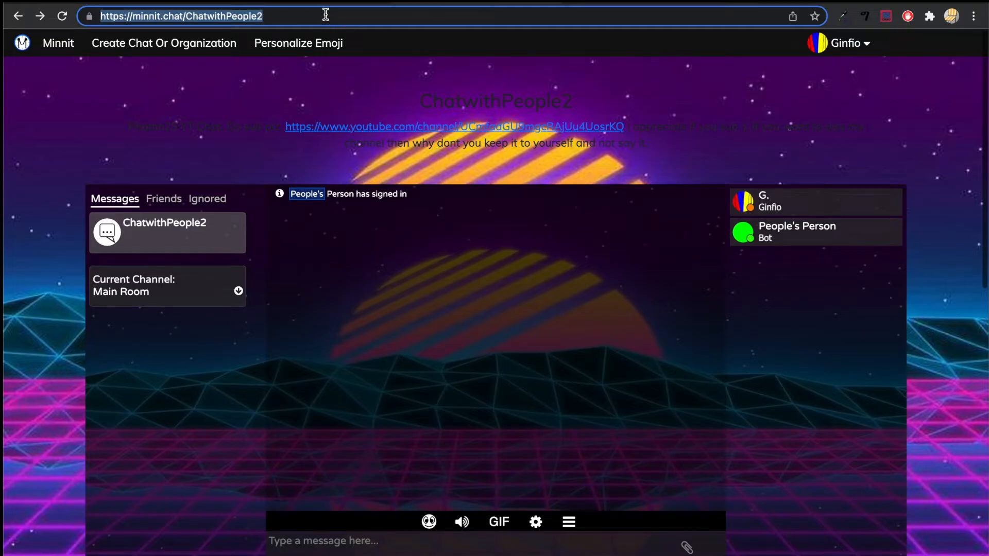
pyautogui.moveTo(347, 38)
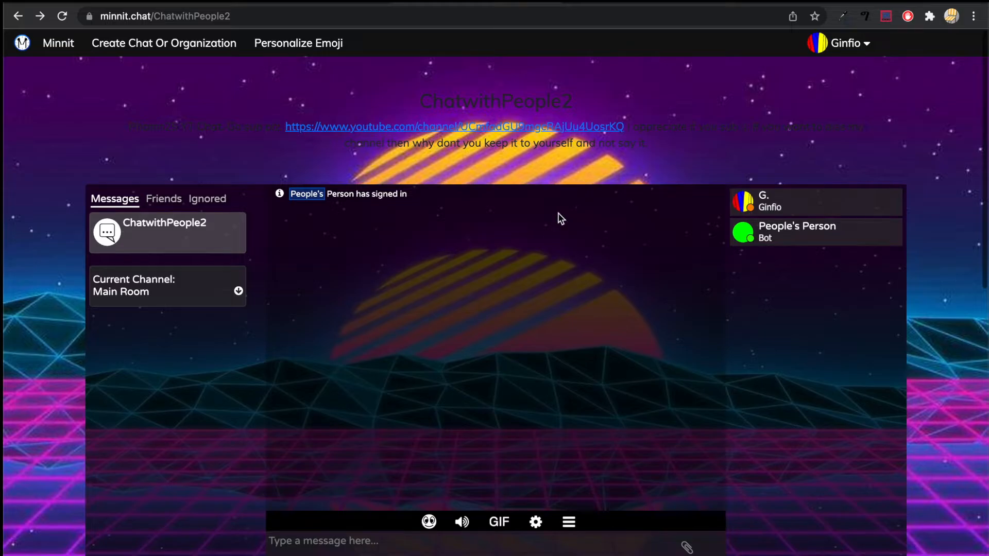
pyautogui.moveTo(514, 298)
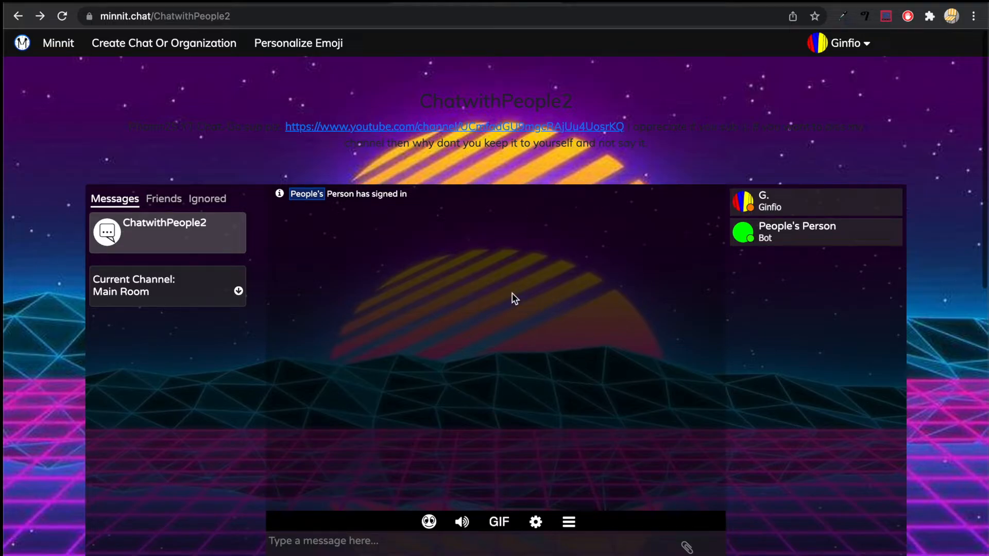
pyautogui.click(189, 16)
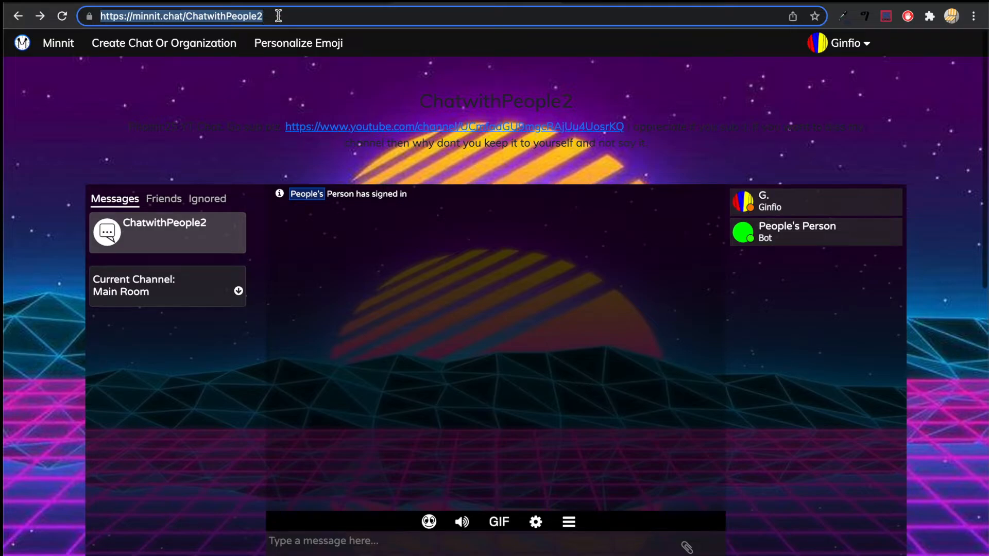
pyautogui.moveTo(449, 16)
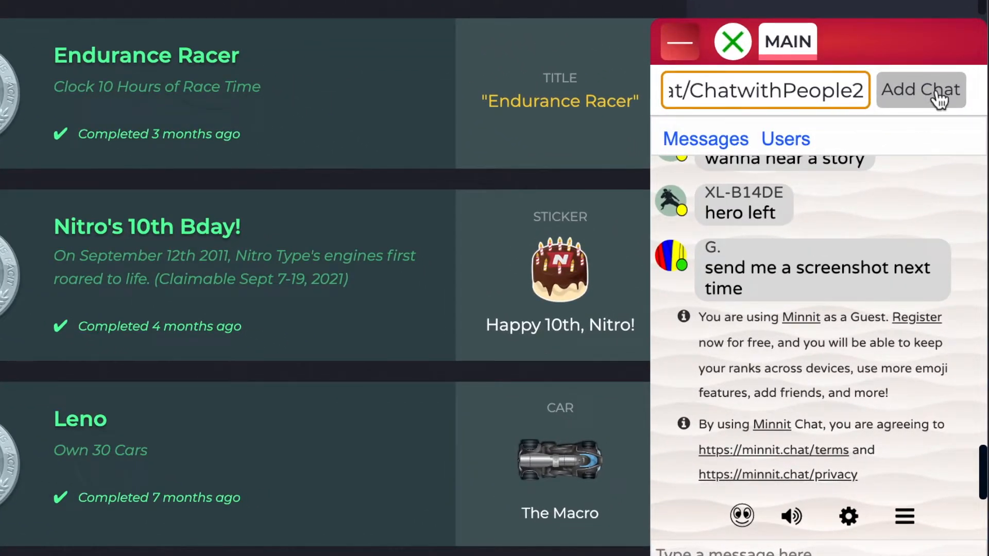
# Step: Add the ChatwithPeople2 link as a custom chat and focus the field for another link
pyautogui.click(920, 90)
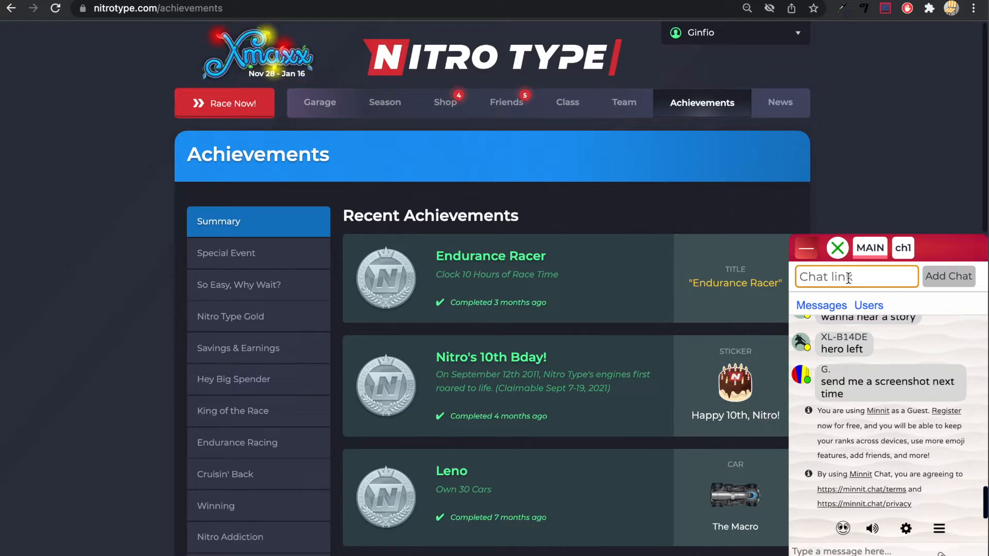
pyautogui.click(948, 276)
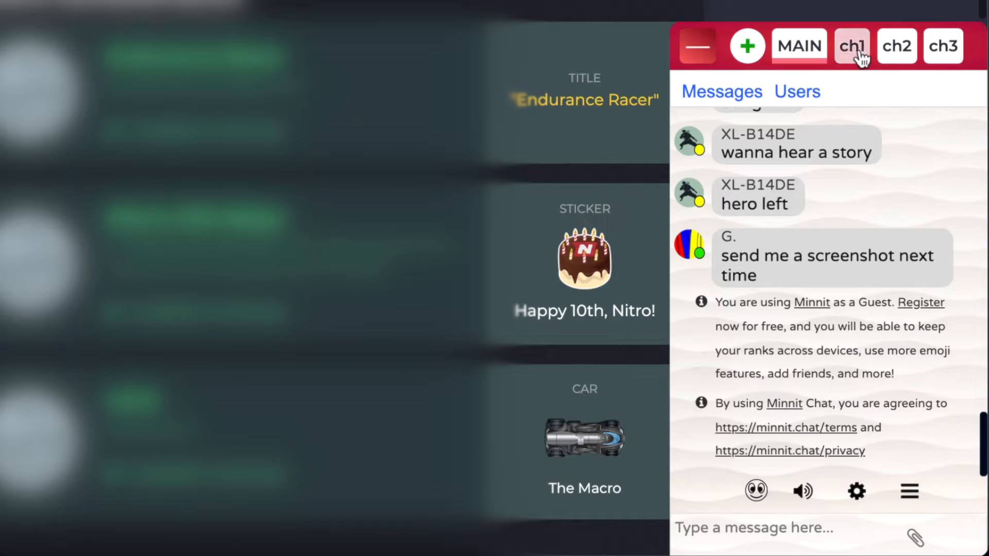
# Step: Delete the ch1 chat and join the ch2 chat
pyautogui.click(852, 45)
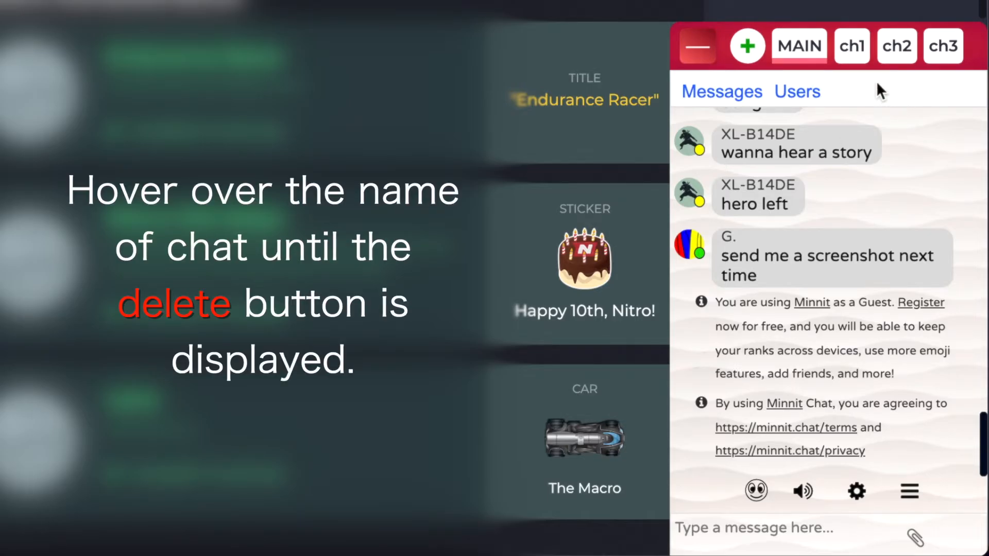
pyautogui.moveTo(853, 46)
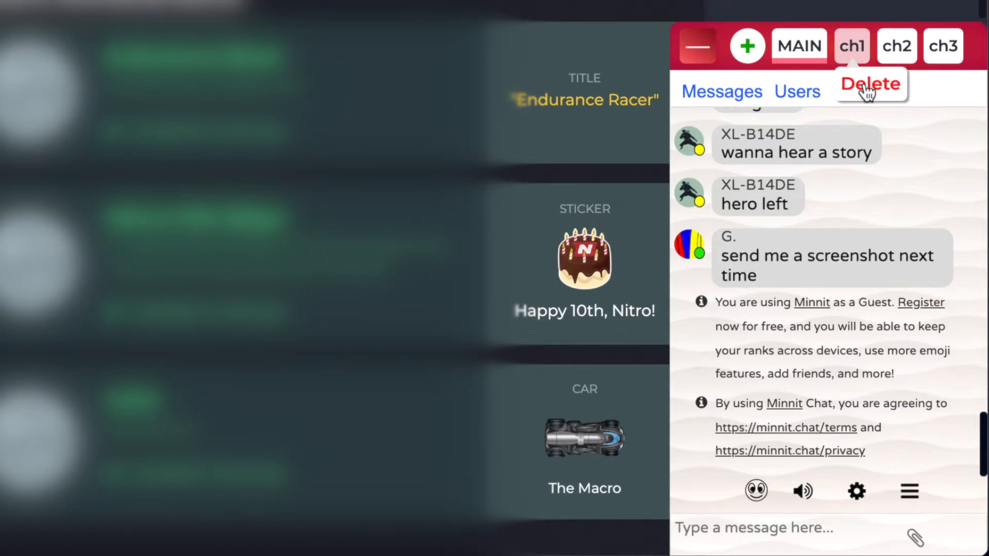
pyautogui.click(870, 84)
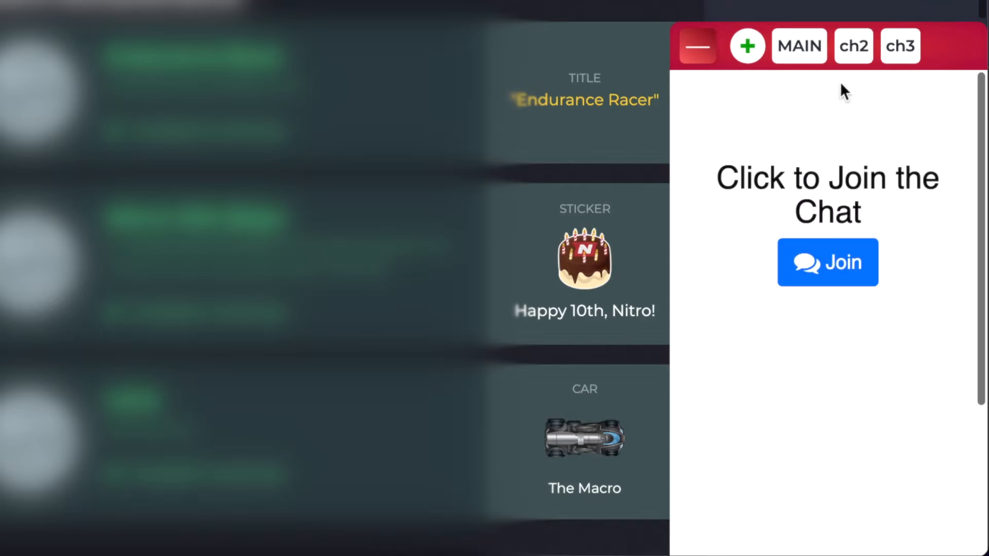
pyautogui.moveTo(853, 45)
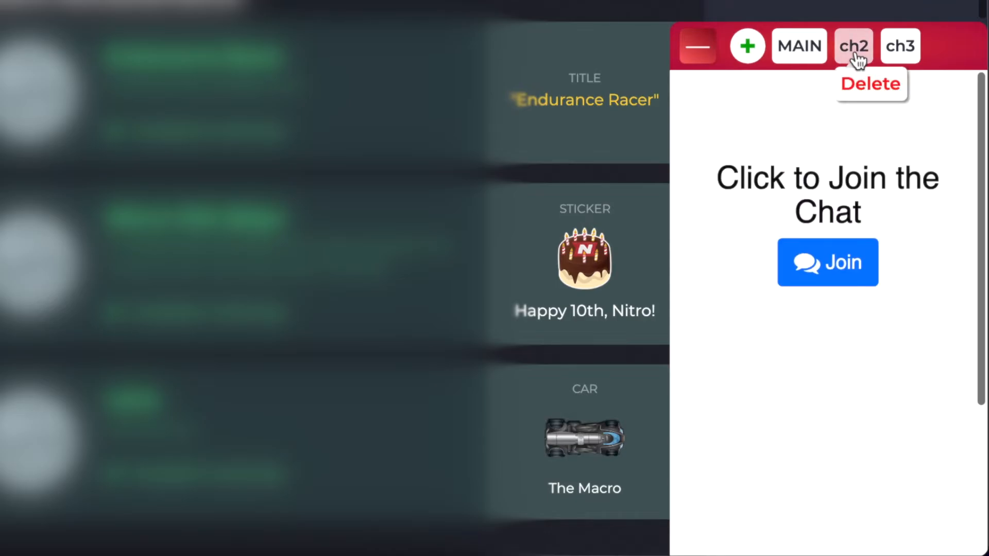
pyautogui.click(827, 262)
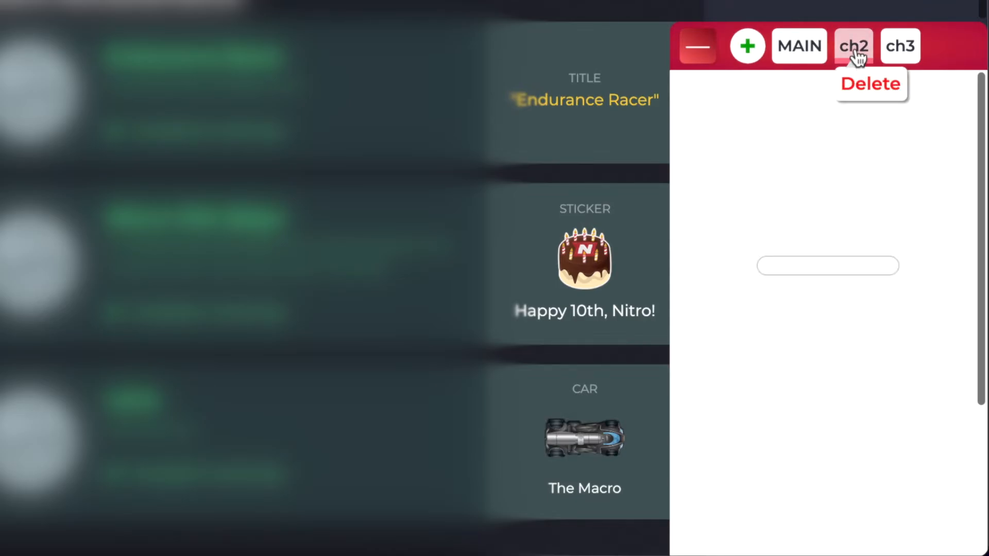
pyautogui.click(853, 45)
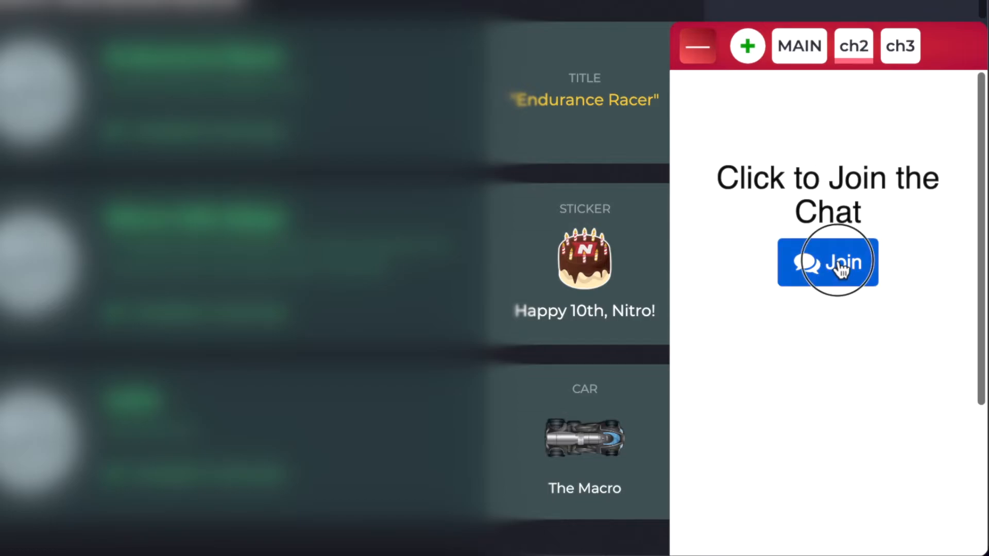
pyautogui.click(827, 262)
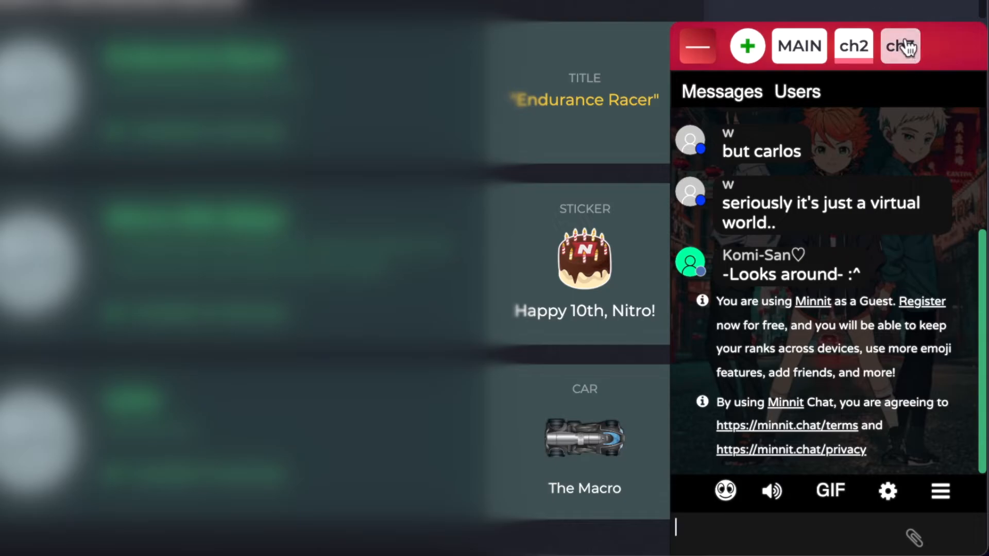
# Step: Switch to the ch3 chat and join it
pyautogui.click(899, 45)
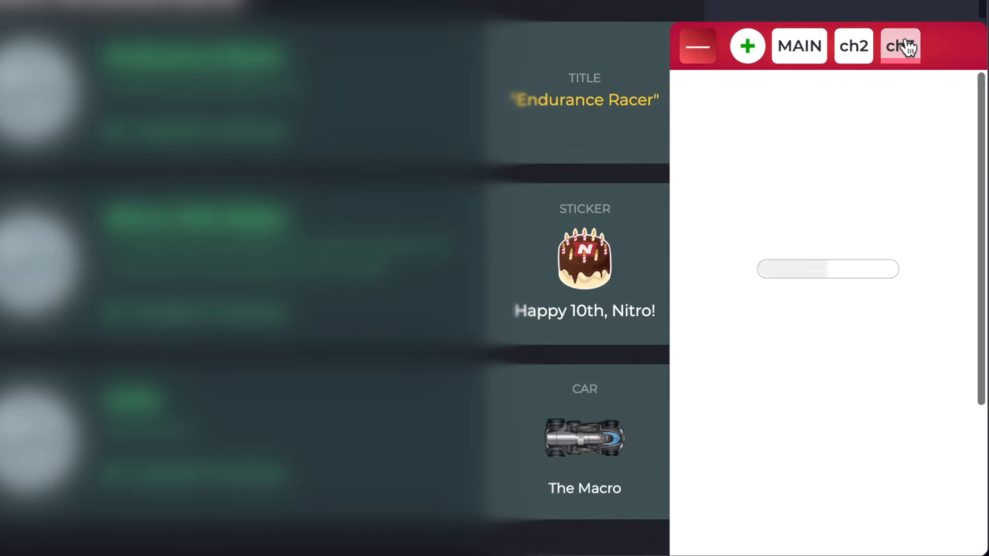
pyautogui.click(900, 45)
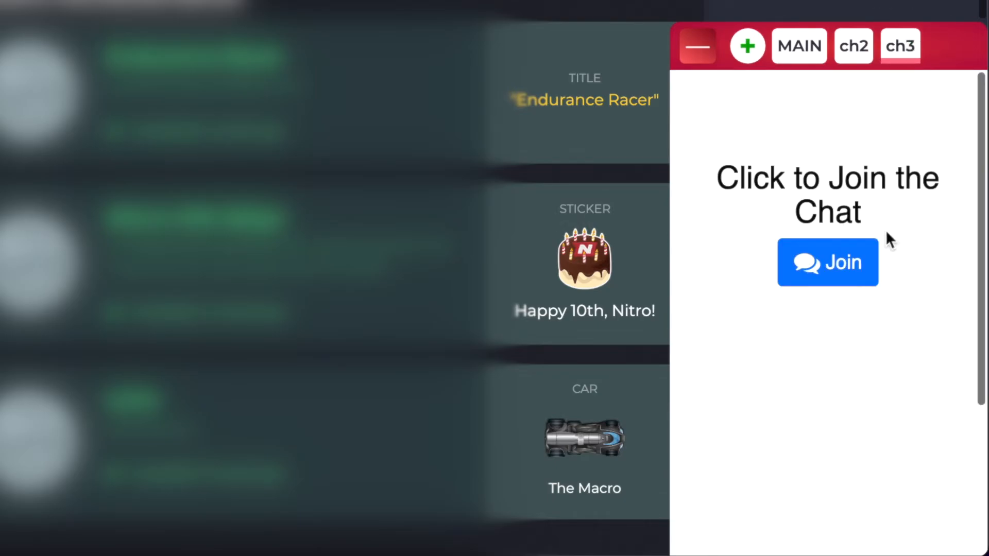
pyautogui.click(826, 262)
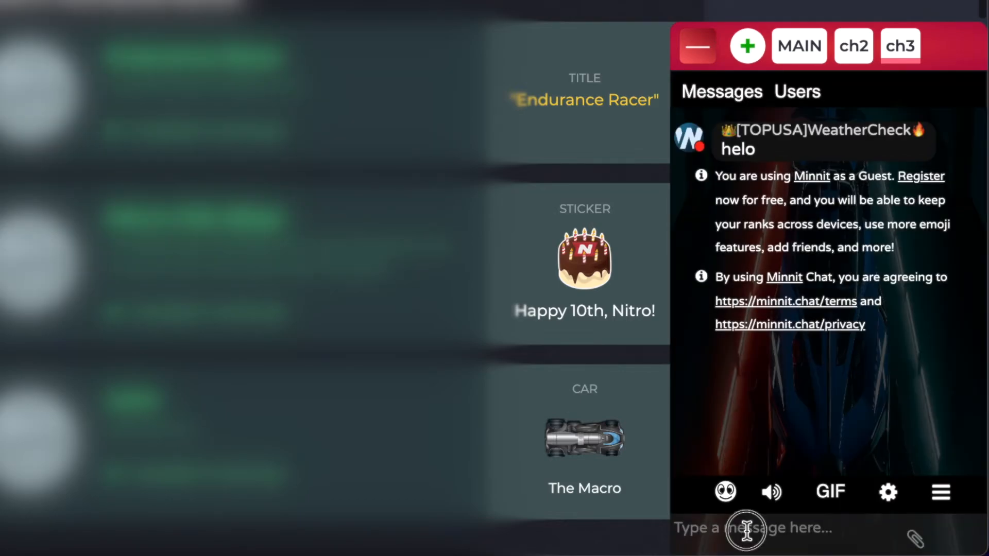
pyautogui.write('h')
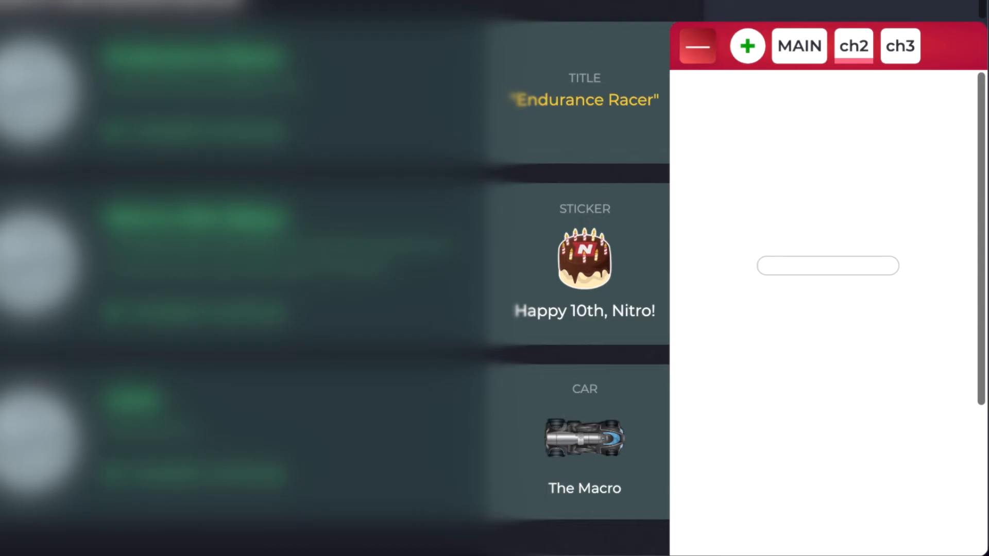
# Step: Collapse and reopen the widget, return to MAIN, and join it after accepting the rules
pyautogui.click(697, 46)
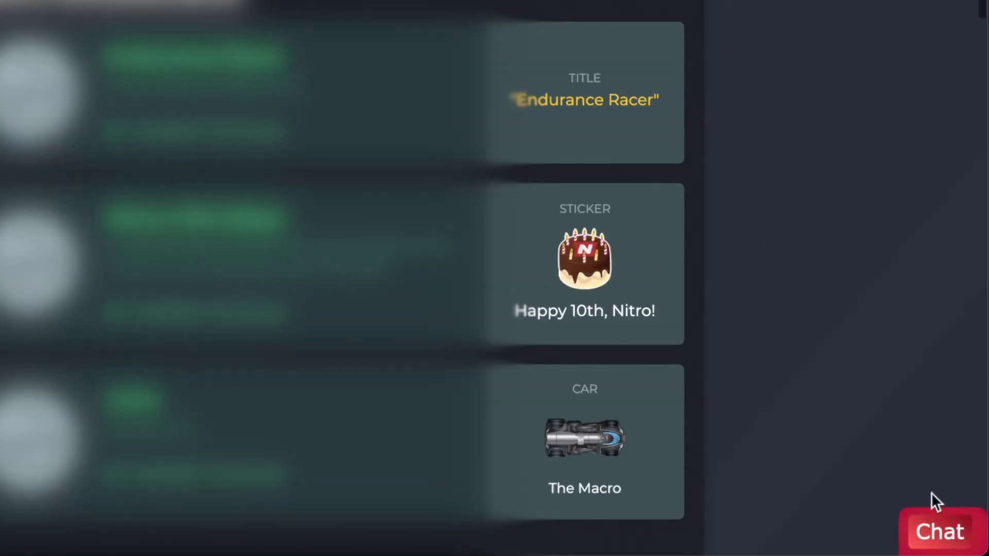
pyautogui.click(939, 531)
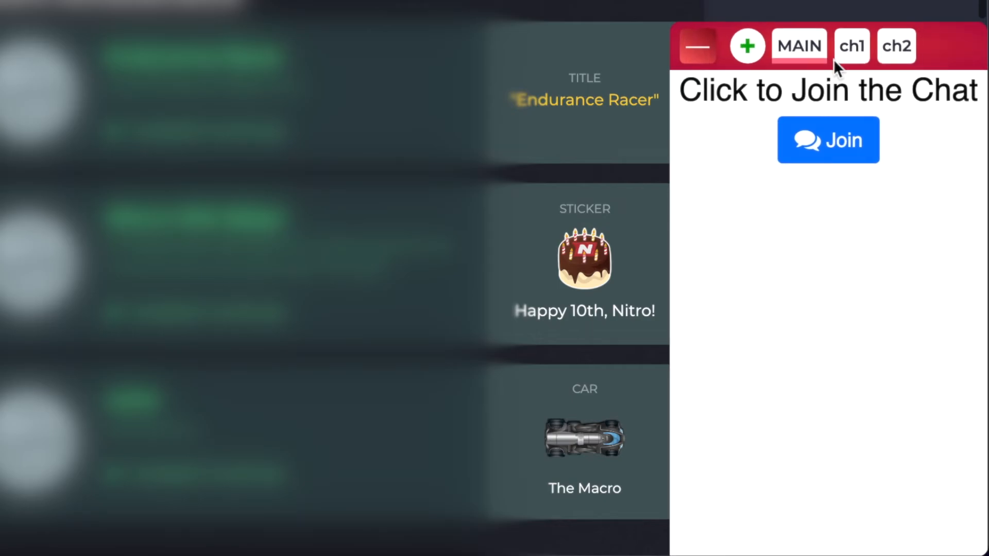
pyautogui.click(852, 45)
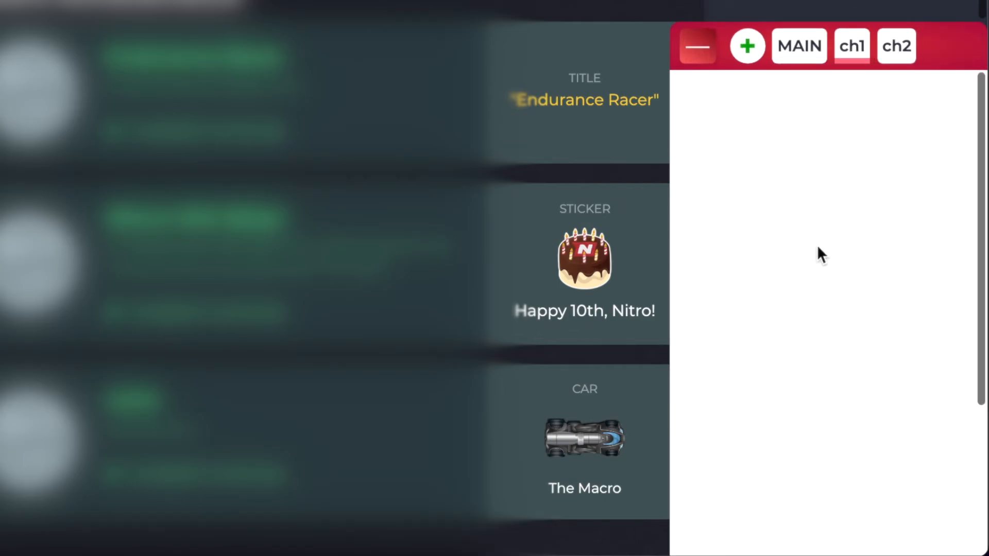
pyautogui.click(799, 45)
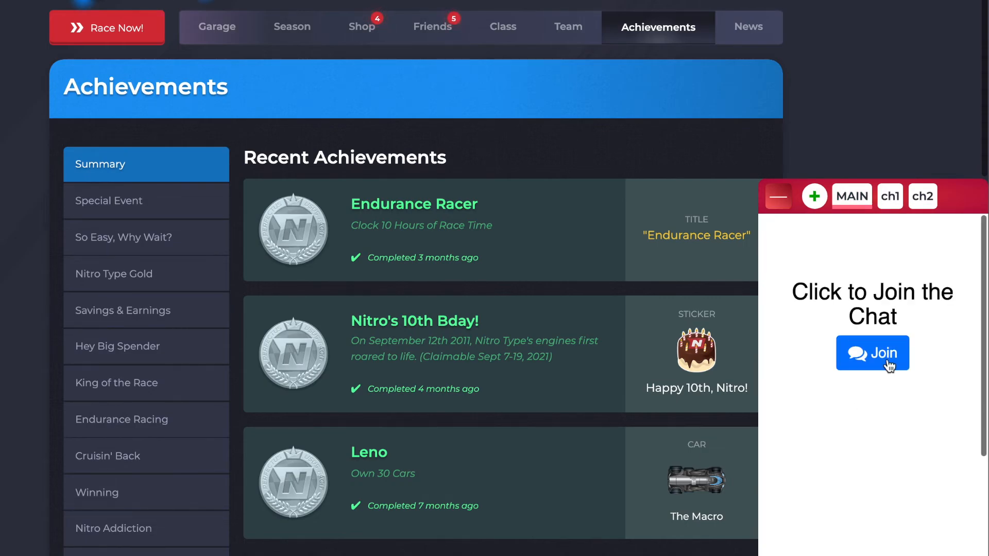
pyautogui.click(872, 353)
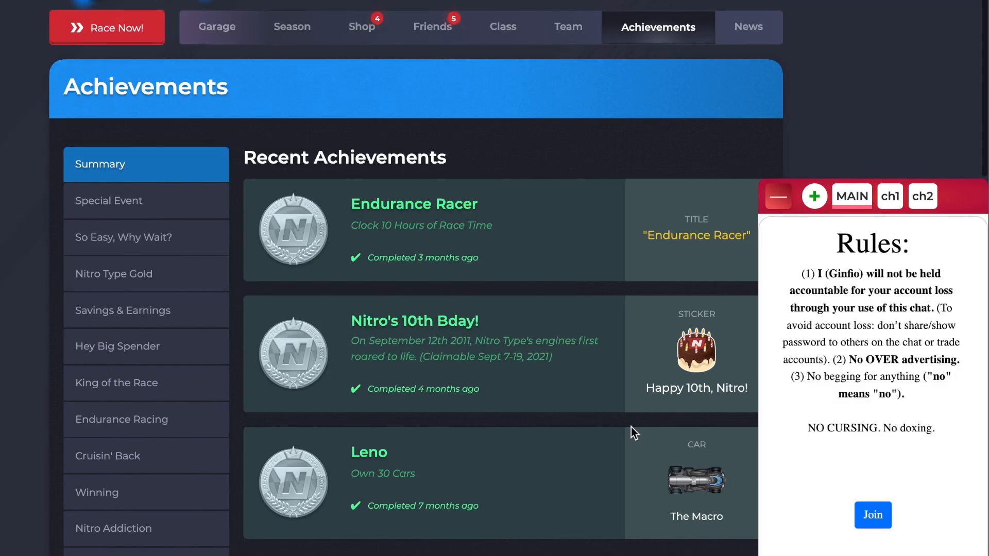
pyautogui.moveTo(920, 423)
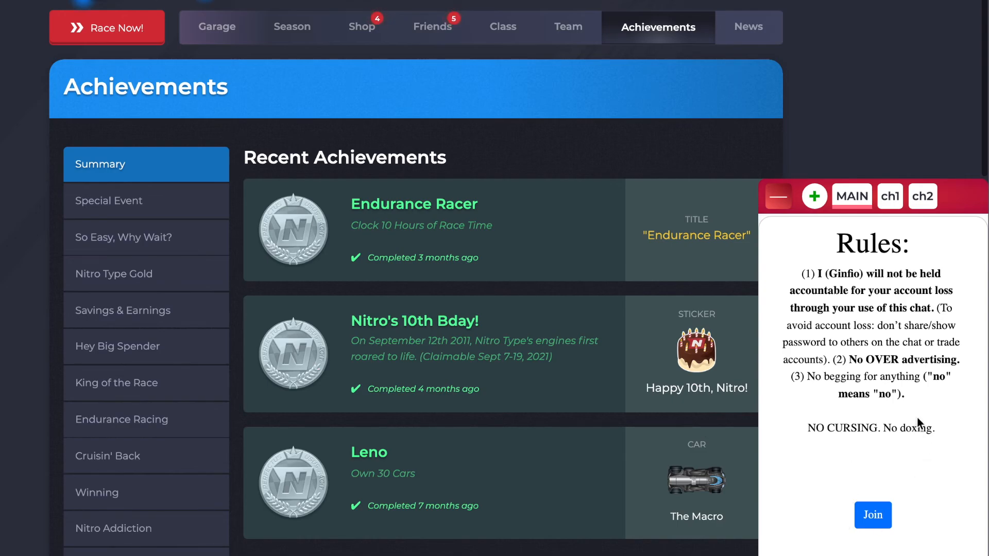
pyautogui.click(872, 514)
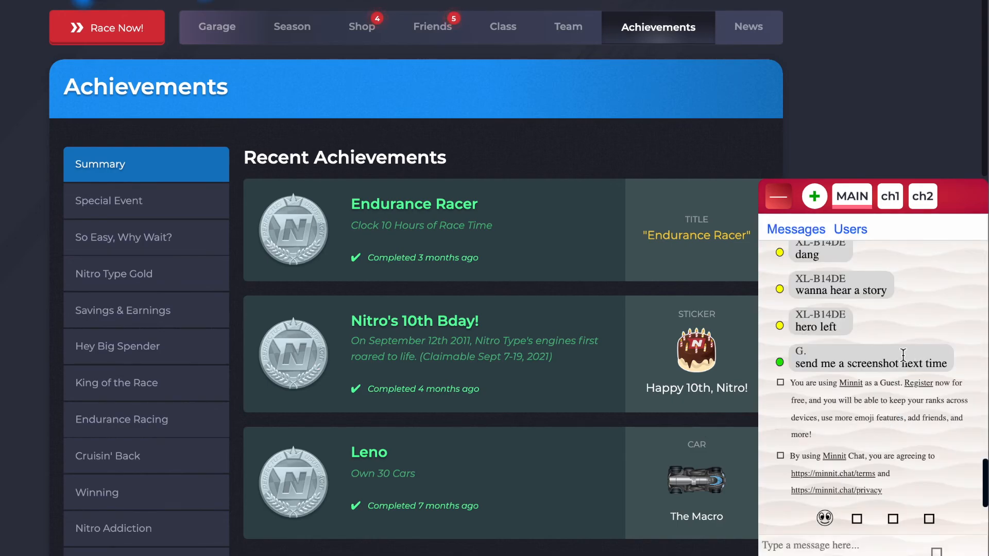